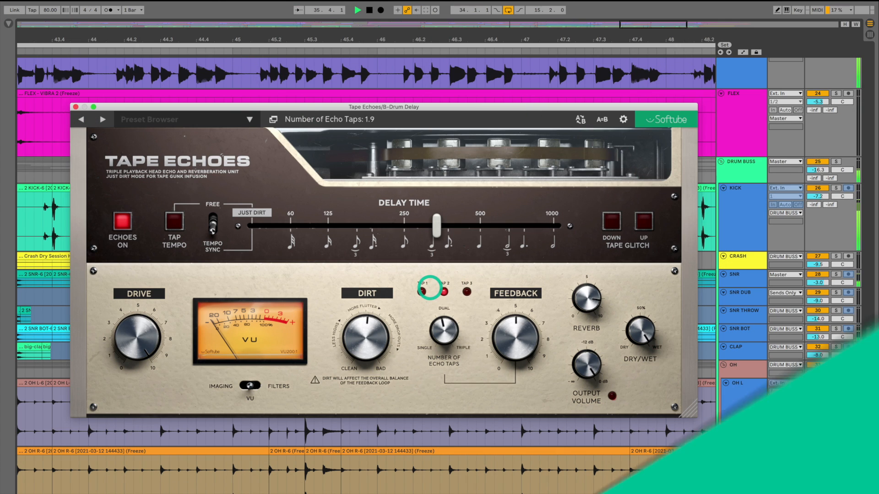
Step: Set about two echo taps, loop low cut near 88 Hz and dirt around 5.9 on the drum Tape Echoes
{"action": "left_click_drag", "start_coordinate": [437, 221], "coordinate": [394, 231]}
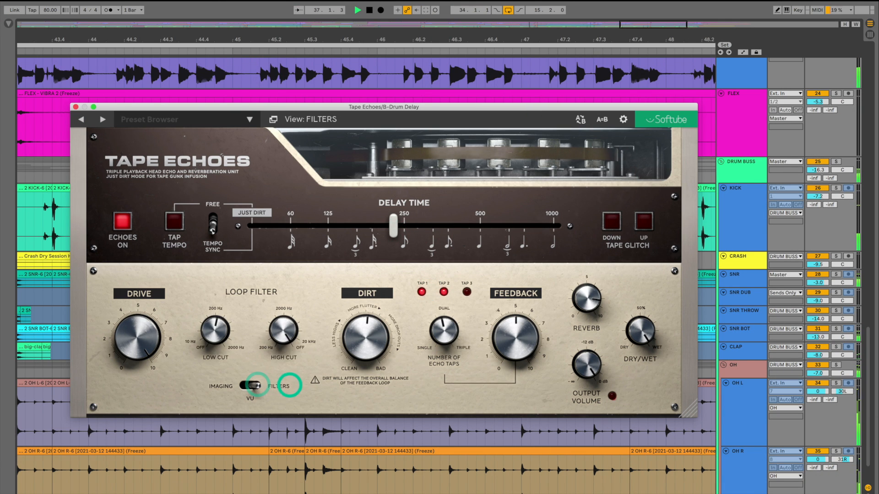
{"action": "left_click_drag", "start_coordinate": [282, 330], "coordinate": [270, 367]}
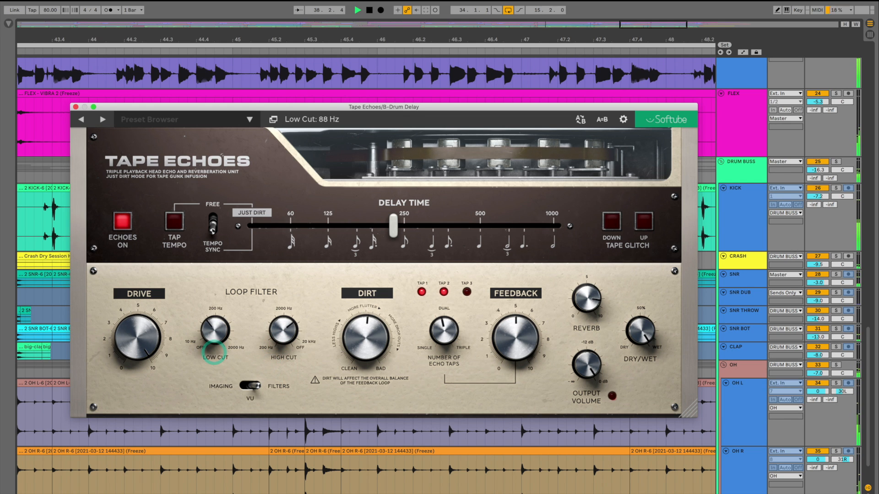
{"action": "left_click", "coordinate": [250, 385]}
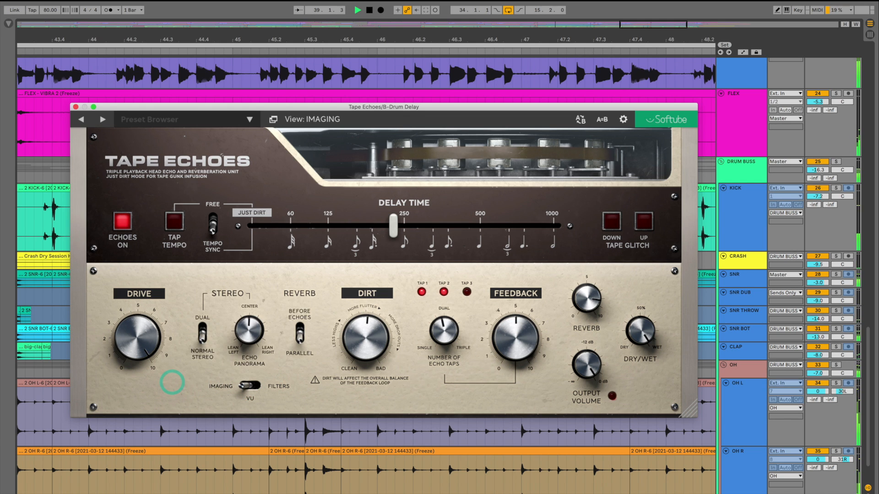
{"action": "left_click", "coordinate": [200, 325]}
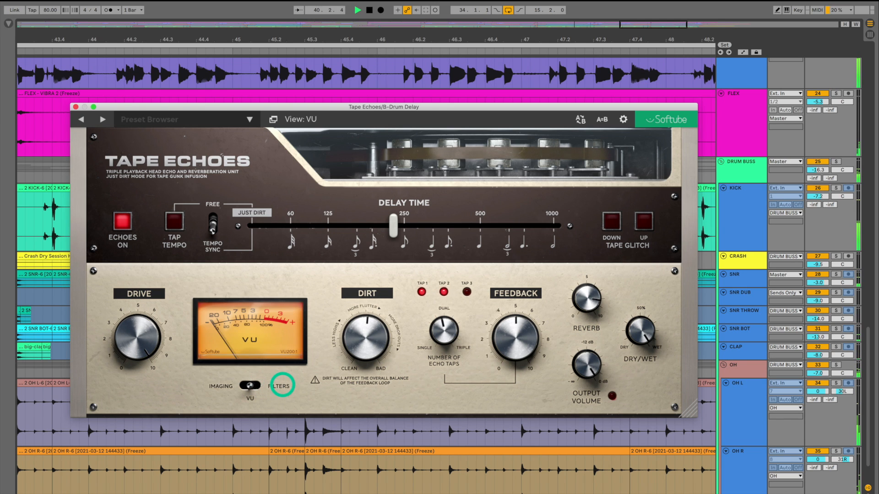
{"action": "left_click_drag", "start_coordinate": [138, 336], "coordinate": [142, 345]}
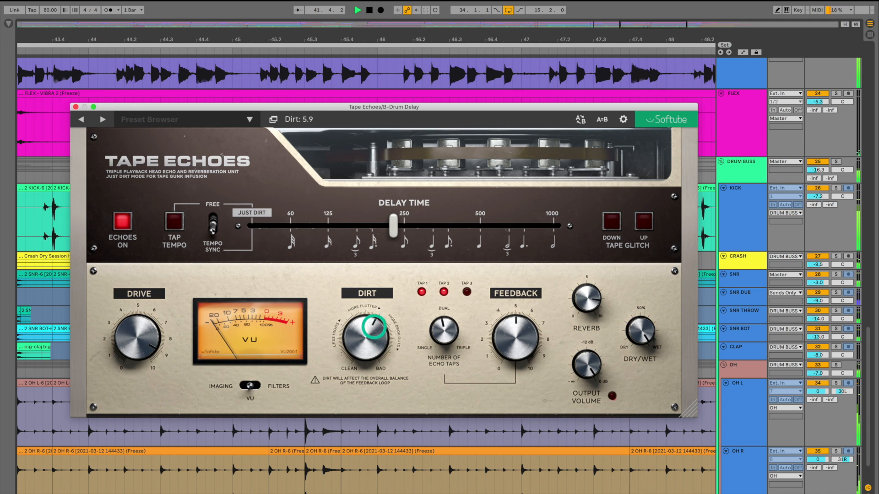
Step: Audition the delay time around 233 and 333 ms and bring up the Session mixer
{"action": "left_click_drag", "start_coordinate": [393, 227], "coordinate": [404, 229]}
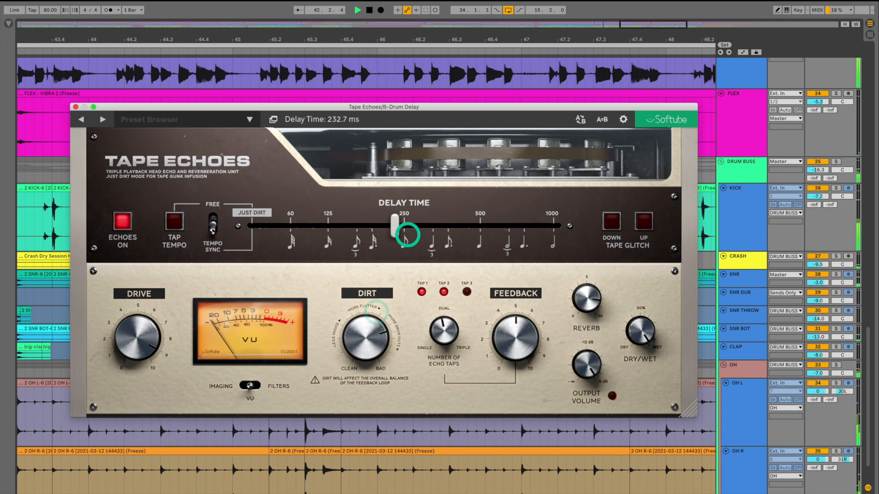
{"action": "left_click_drag", "start_coordinate": [406, 229], "coordinate": [437, 229]}
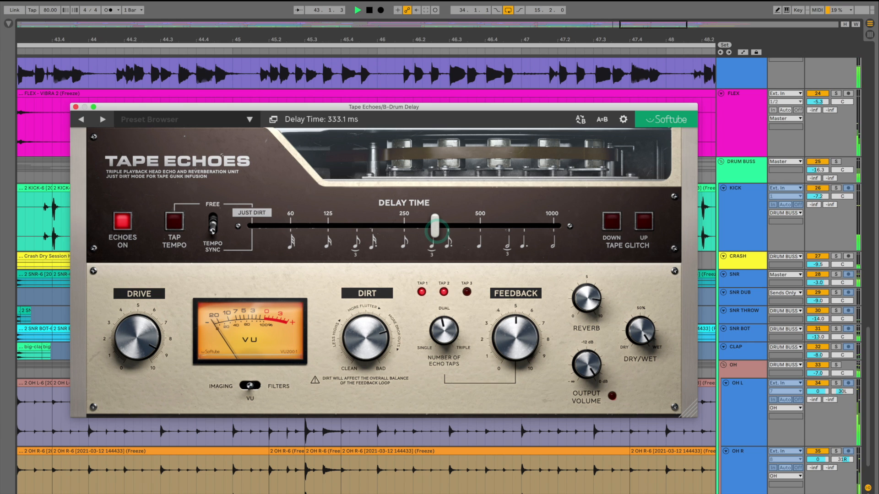
{"action": "left_click", "coordinate": [609, 222]}
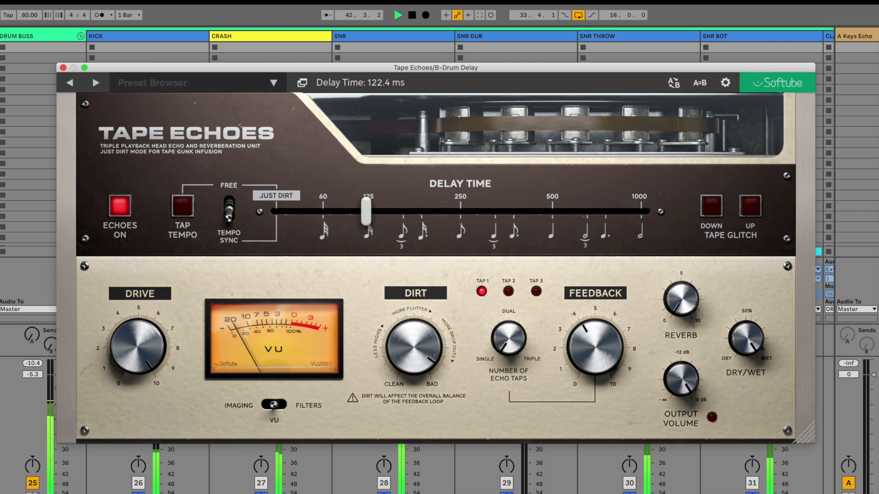
Step: Sweep the delay time between about 62 and 125 ms, settle near 163 ms and show the loop filters
{"action": "left_click_drag", "start_coordinate": [364, 211], "coordinate": [322, 212]}
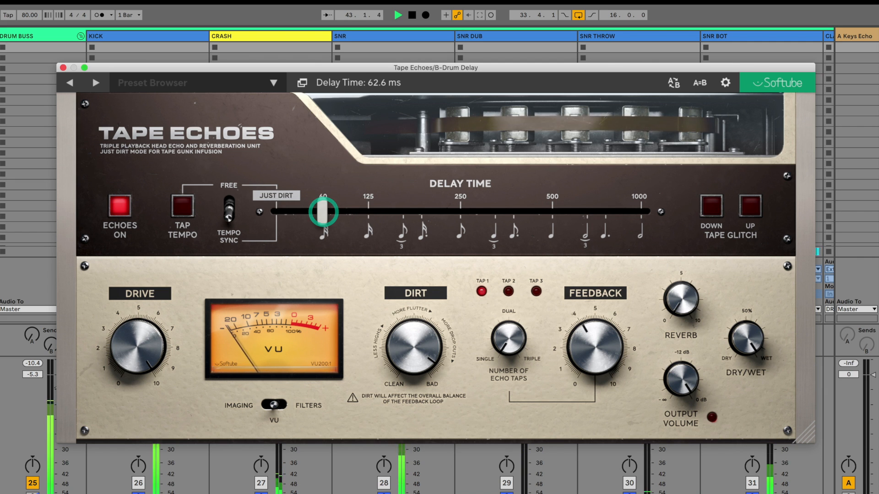
{"action": "left_click_drag", "start_coordinate": [322, 212], "coordinate": [369, 212]}
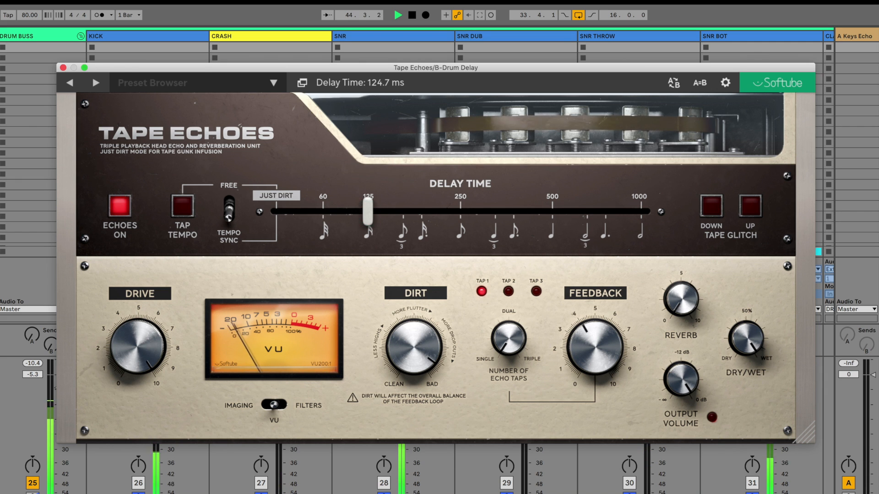
{"action": "left_click_drag", "start_coordinate": [370, 213], "coordinate": [323, 216]}
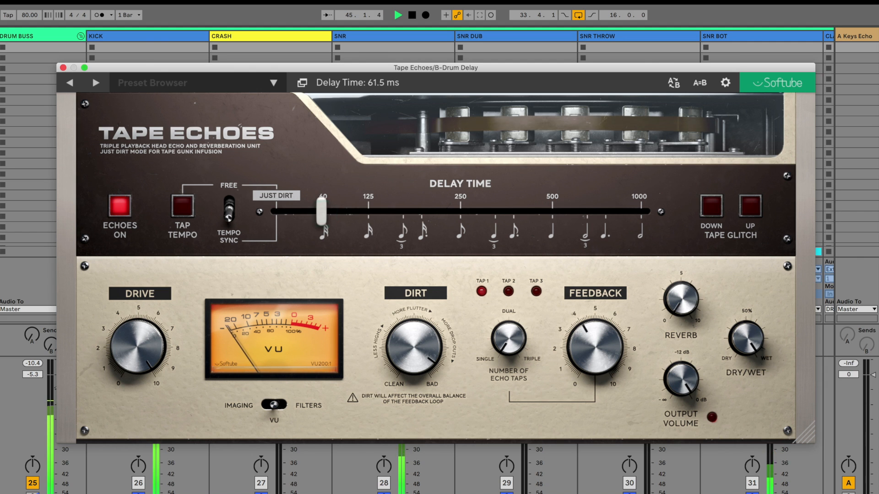
{"action": "left_click_drag", "start_coordinate": [320, 213], "coordinate": [402, 213]}
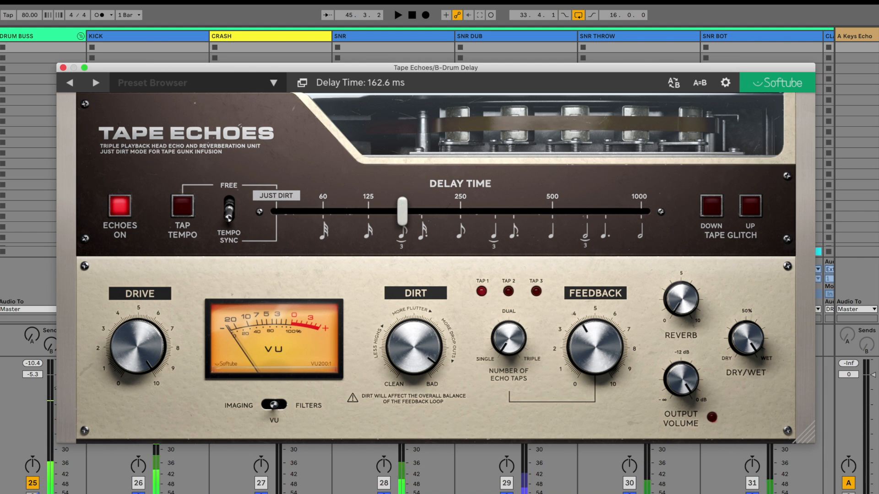
{"action": "left_click", "coordinate": [273, 403]}
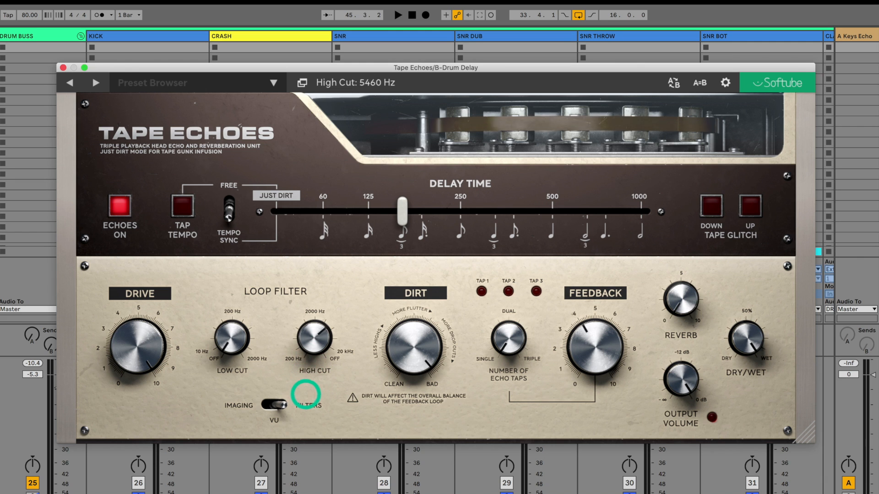
Step: Sweep the drum delay time from just-dirt 1.5 ms up to 161 ms, settling on the 1/16 note at 125 ms
{"action": "left_click_drag", "start_coordinate": [401, 205], "coordinate": [364, 205]}
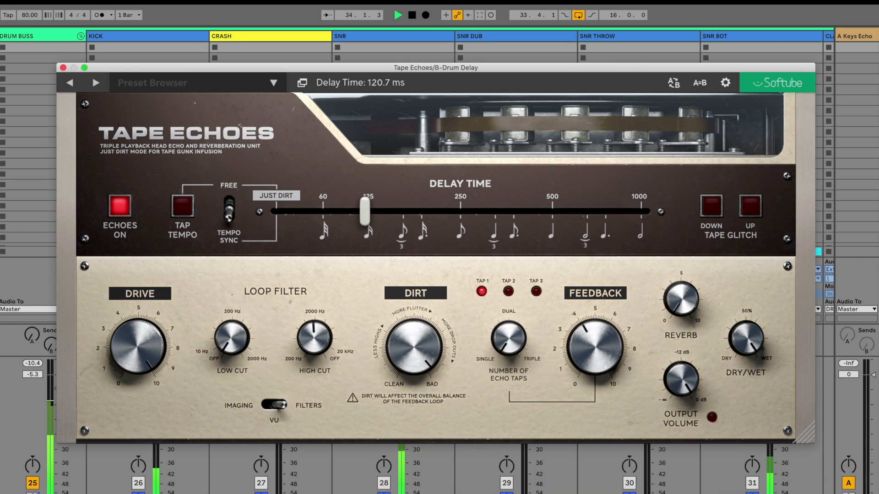
{"action": "left_click_drag", "start_coordinate": [363, 215], "coordinate": [402, 214]}
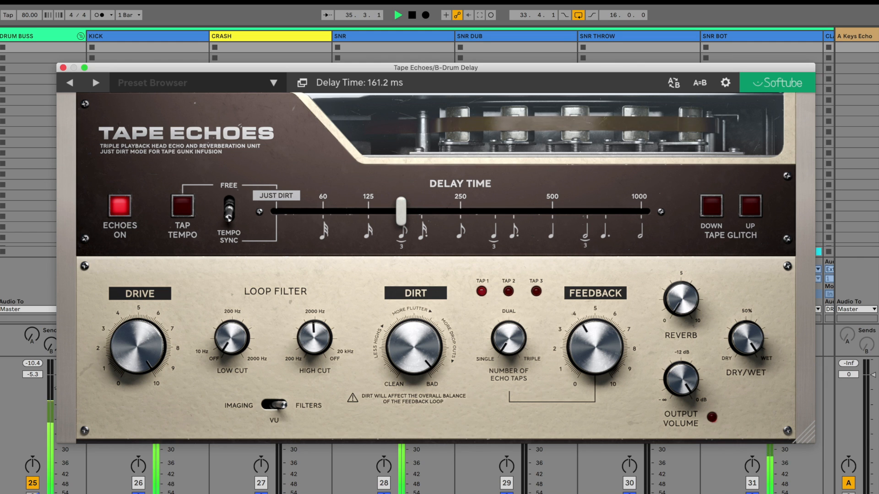
{"action": "left_click_drag", "start_coordinate": [401, 213], "coordinate": [317, 213]}
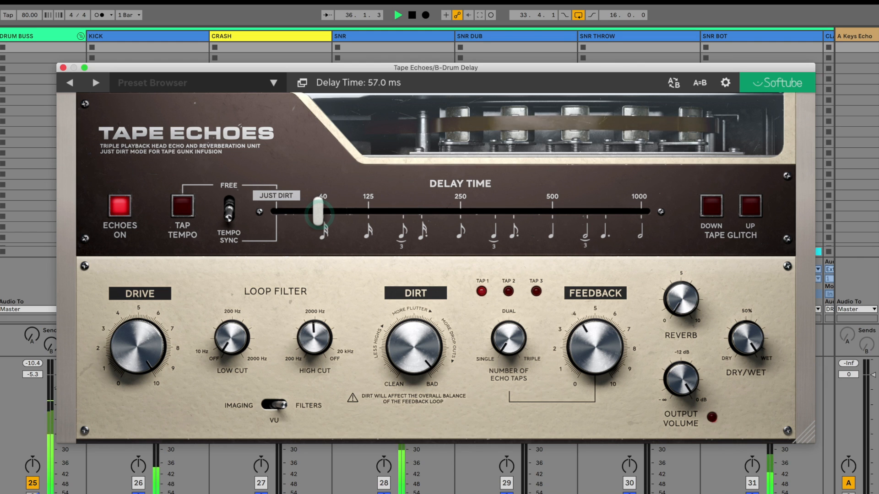
{"action": "left_click_drag", "start_coordinate": [316, 214], "coordinate": [369, 214]}
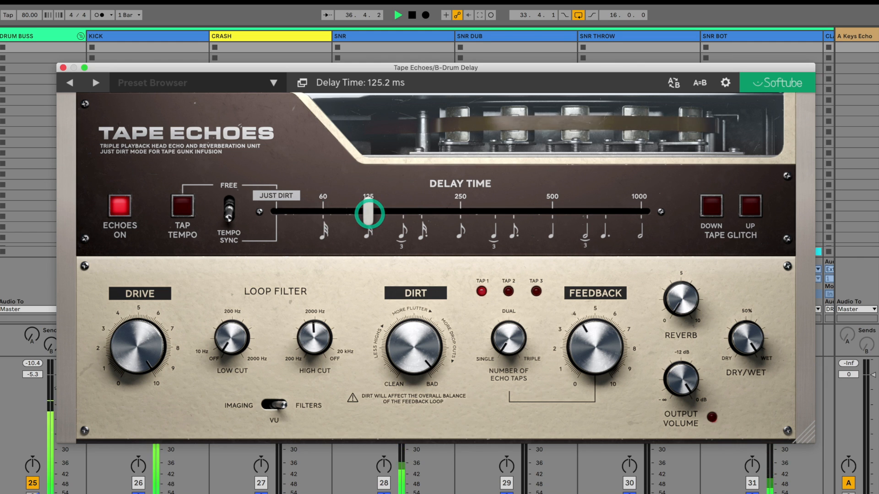
{"action": "left_click_drag", "start_coordinate": [369, 213], "coordinate": [274, 213]}
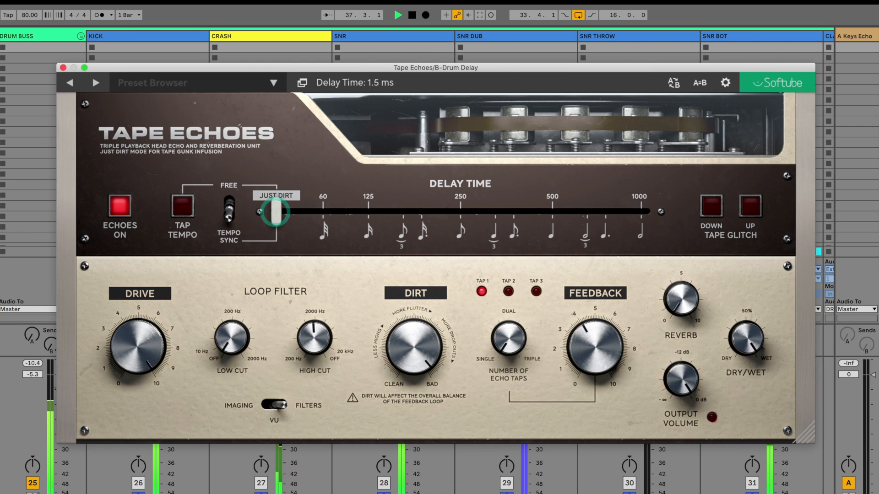
{"action": "left_click_drag", "start_coordinate": [275, 212], "coordinate": [417, 216]}
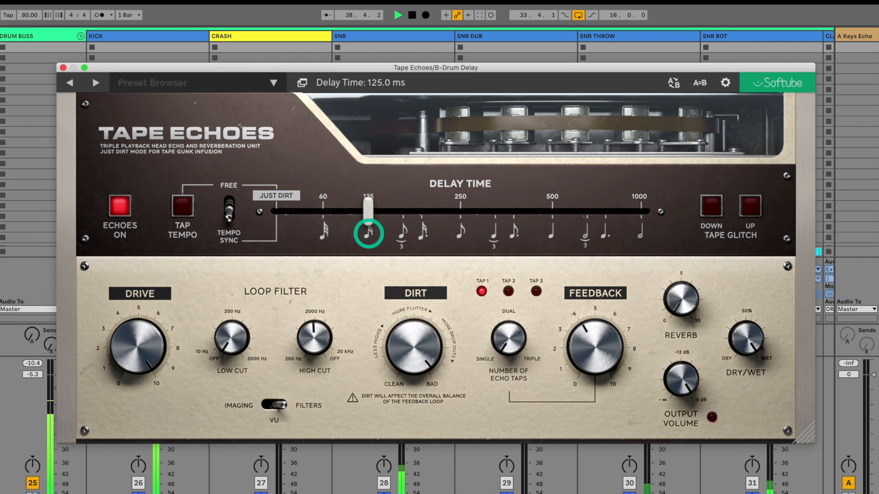
{"action": "left_click_drag", "start_coordinate": [367, 219], "coordinate": [327, 219]}
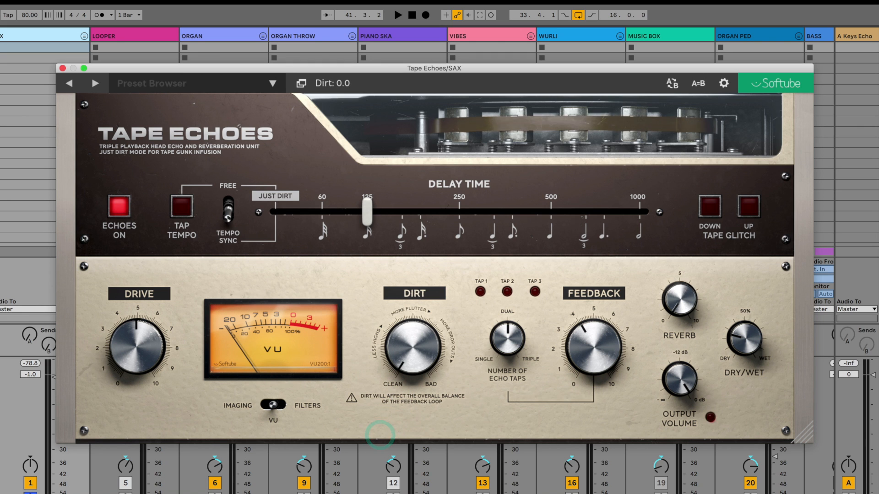
Step: Drop the sax Tape Echoes delay to just-dirt mode at 1.5 ms, checking the stereo/reverb view
{"action": "left_click_drag", "start_coordinate": [367, 214], "coordinate": [273, 214]}
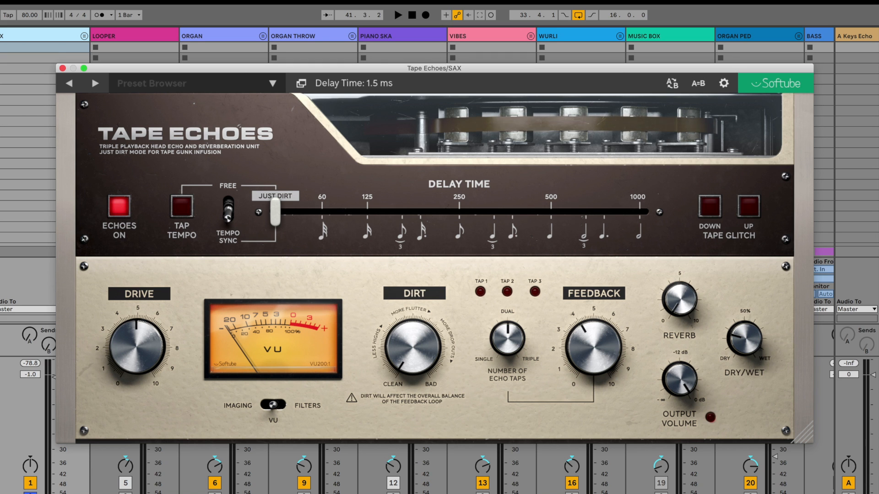
{"action": "left_click", "coordinate": [271, 405]}
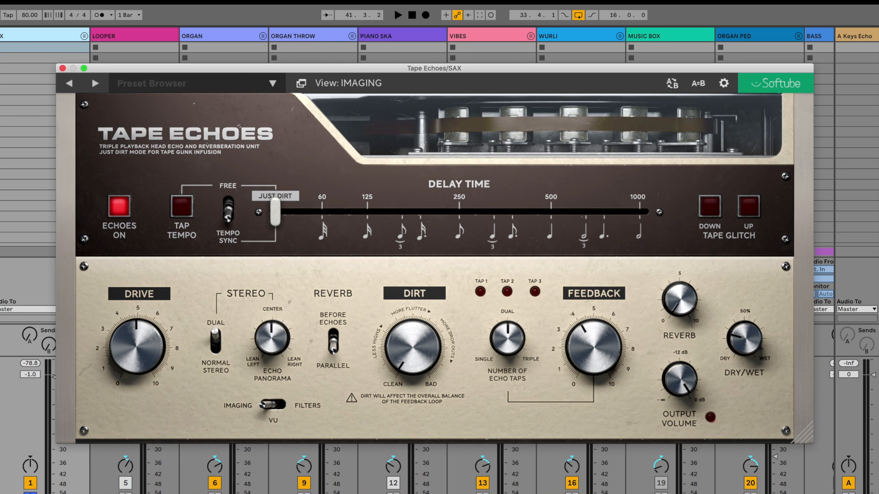
{"action": "left_click", "coordinate": [269, 405]}
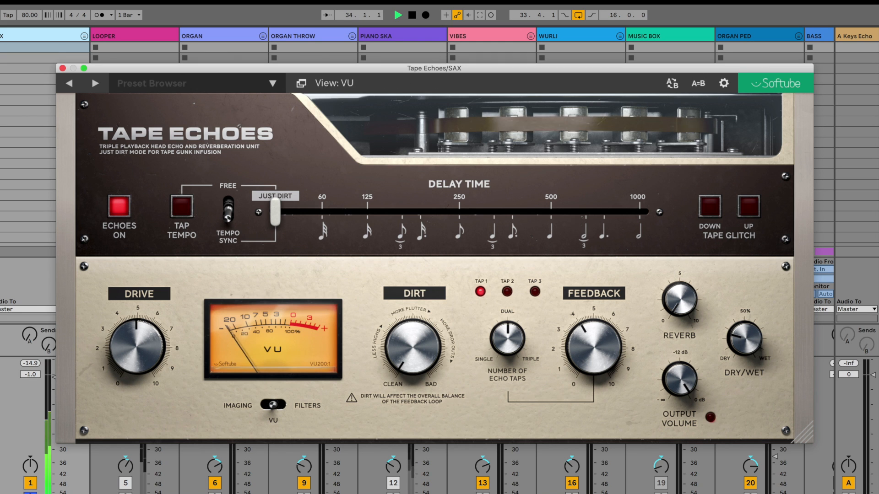
Step: Push the sax echo drive to about 9.1 and set the reverb amount to 6.0
{"action": "left_click_drag", "start_coordinate": [138, 347], "coordinate": [140, 325]}
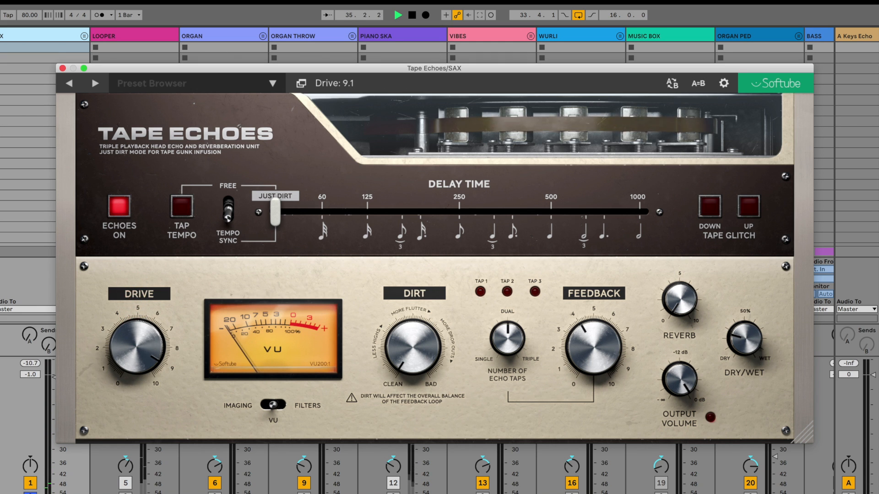
{"action": "left_click_drag", "start_coordinate": [678, 300], "coordinate": [681, 291]}
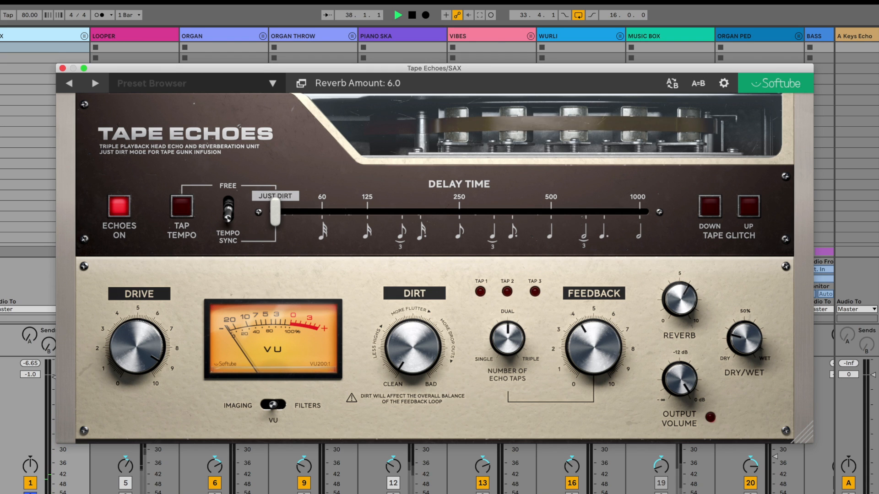
{"action": "left_click_drag", "start_coordinate": [139, 341], "coordinate": [143, 358]}
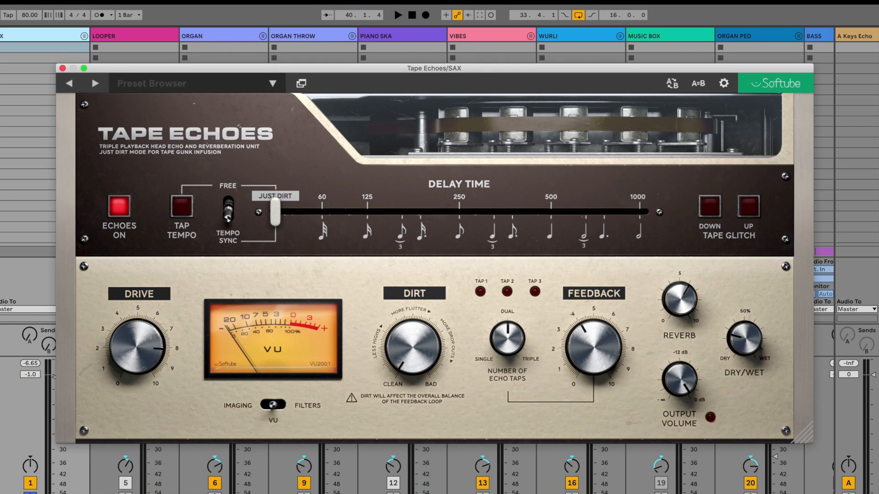
Step: Move the sax delay time up to a triplet note value and reveal the loop filters
{"action": "left_click_drag", "start_coordinate": [275, 219], "coordinate": [276, 219]}
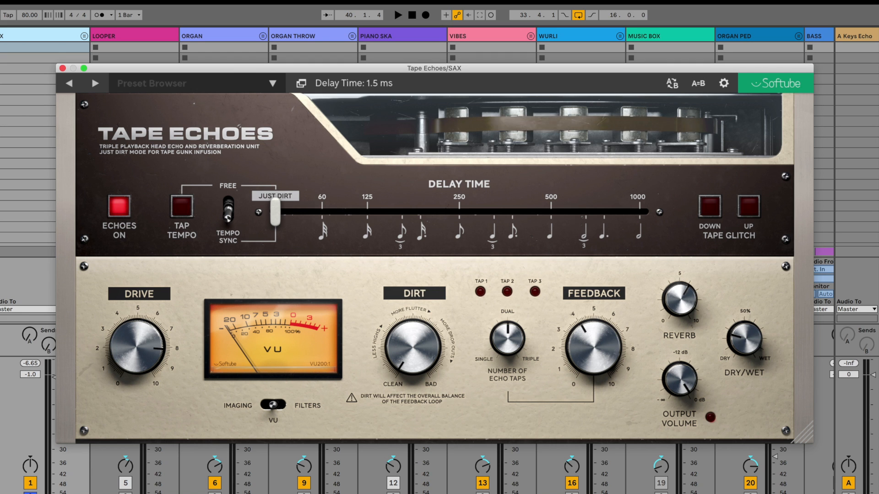
{"action": "left_click_drag", "start_coordinate": [275, 214], "coordinate": [403, 208]}
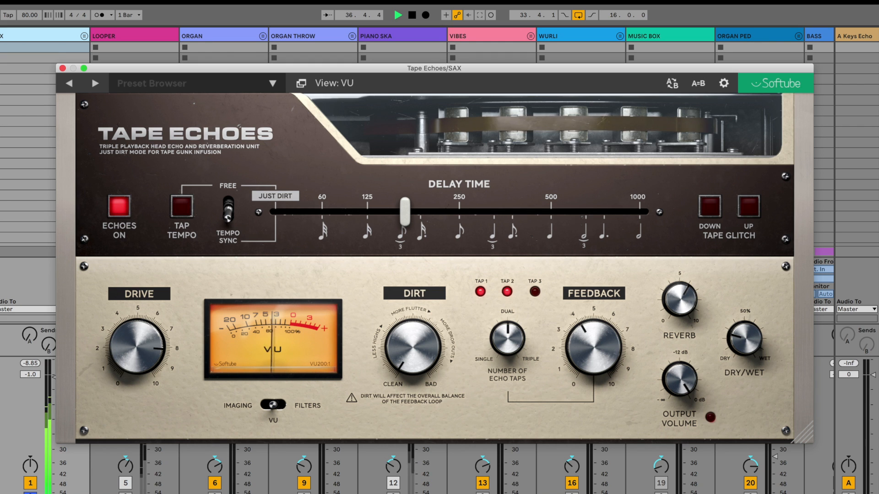
{"action": "left_click", "coordinate": [308, 405]}
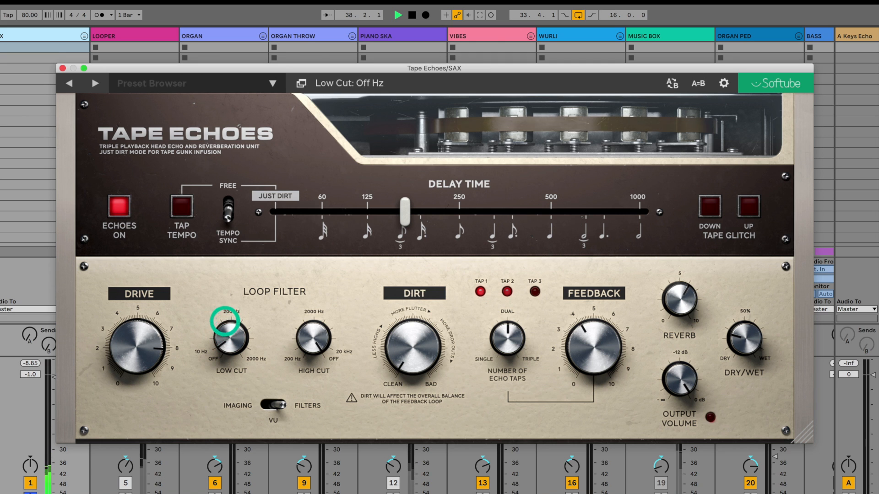
Step: Raise the loop low cut to about 390 Hz, then ease it to 374 Hz and return to the VU view
{"action": "left_click_drag", "start_coordinate": [224, 336], "coordinate": [219, 252]}
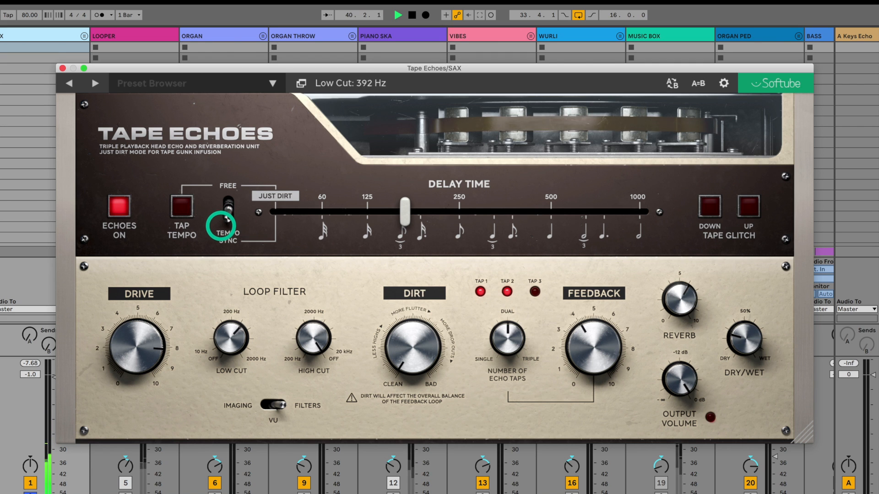
{"action": "left_click_drag", "start_coordinate": [226, 204], "coordinate": [226, 218]}
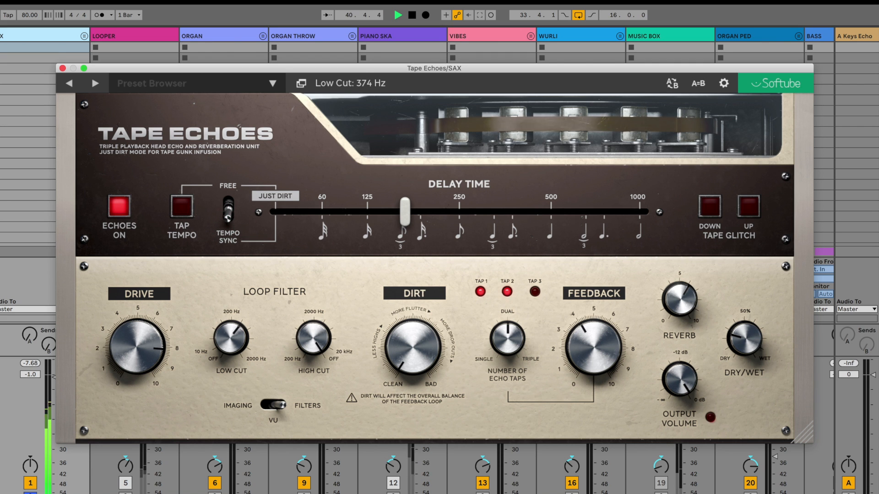
{"action": "left_click", "coordinate": [272, 405]}
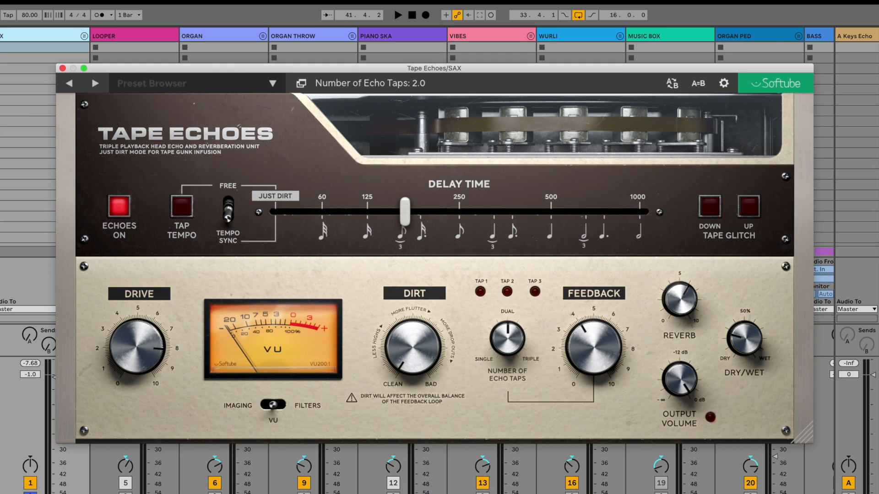
Step: Set dual echo taps and toggle the sax echoes on and off to compare
{"action": "left_click_drag", "start_coordinate": [506, 336], "coordinate": [507, 331]}
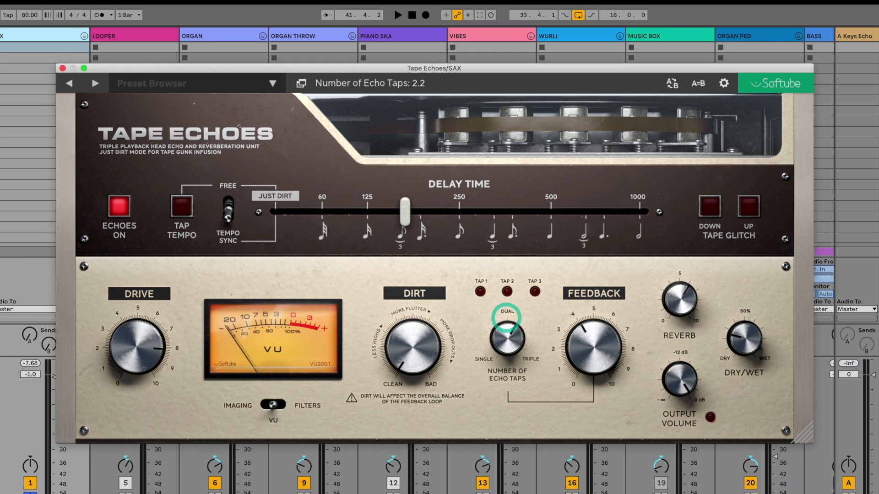
{"action": "left_click", "coordinate": [119, 211]}
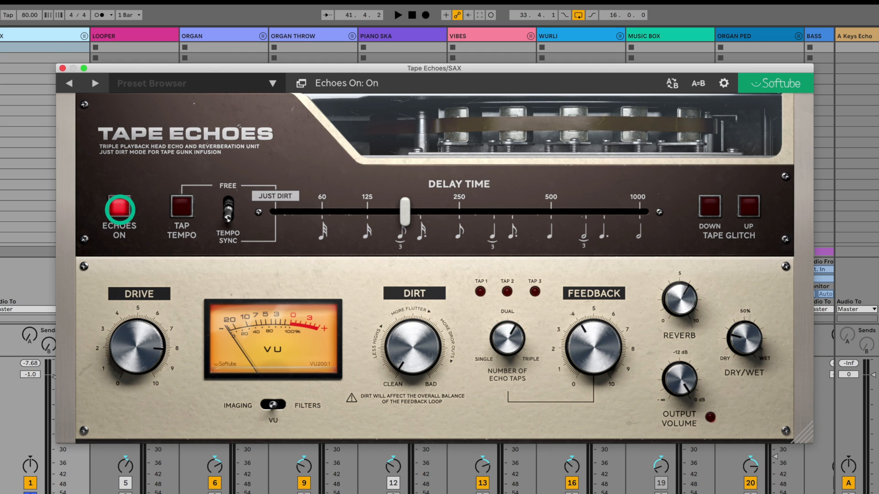
{"action": "left_click", "coordinate": [119, 210]}
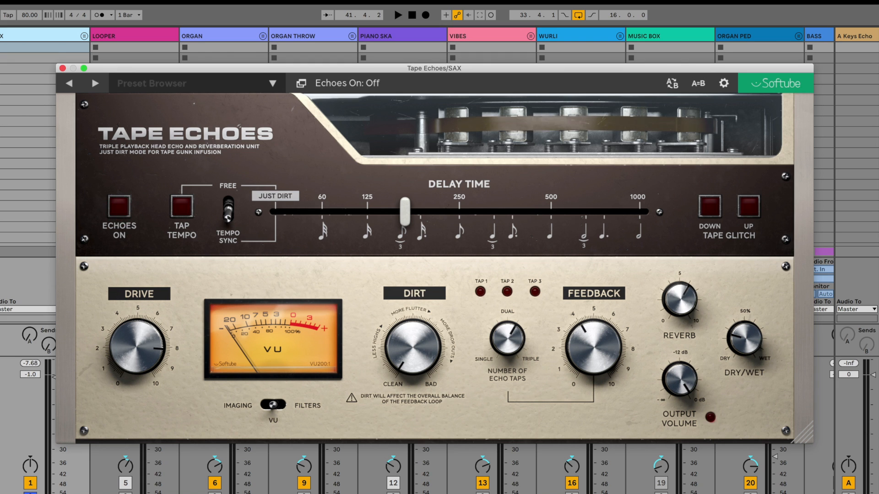
{"action": "left_click", "coordinate": [118, 209]}
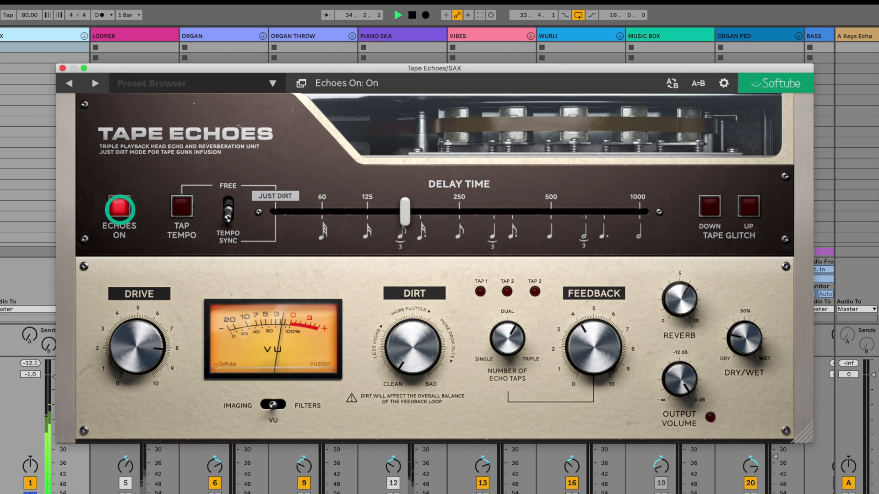
{"action": "left_click", "coordinate": [119, 212]}
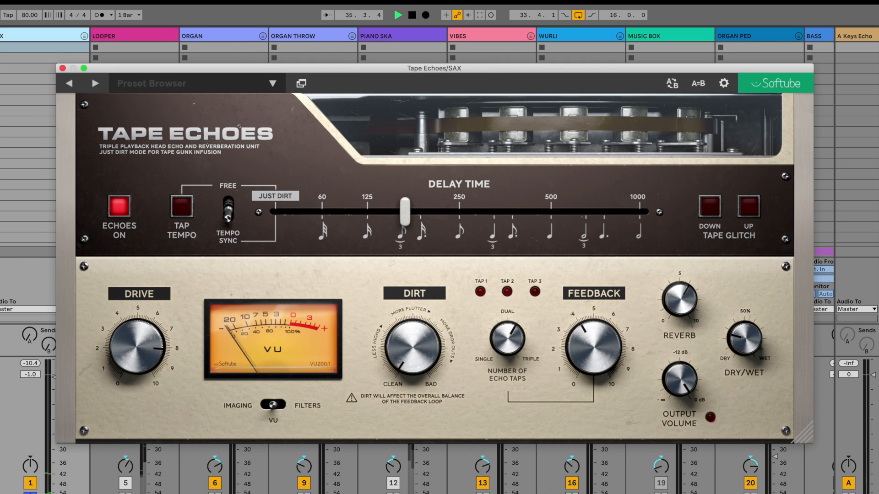
Step: Continue the on/off comparisons of the sax echoes, leaving them switched off
{"action": "left_click", "coordinate": [118, 208]}
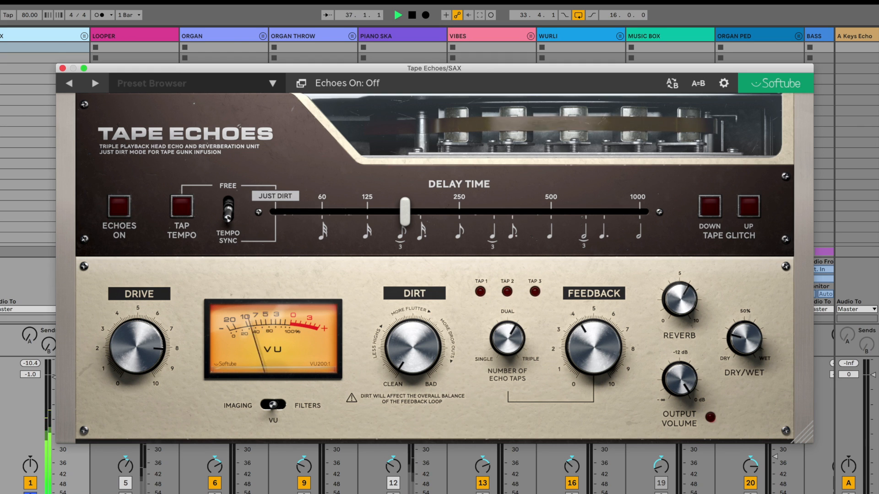
{"action": "left_click", "coordinate": [118, 208]}
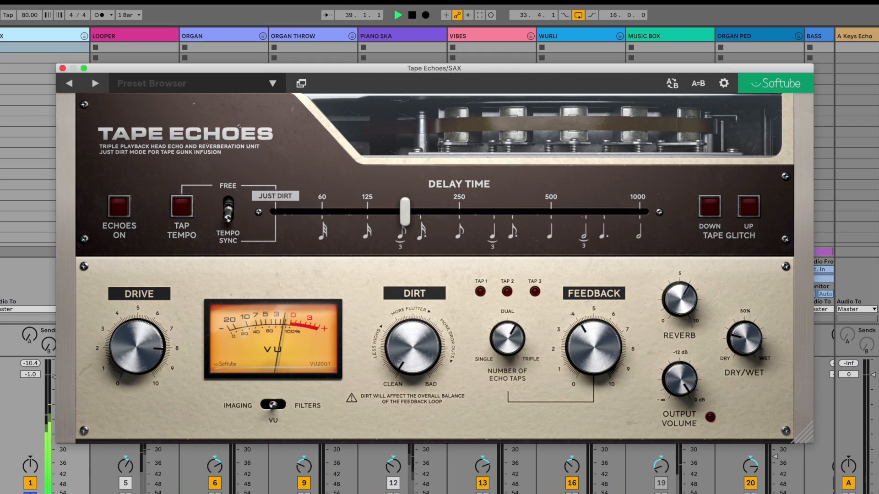
{"action": "left_click", "coordinate": [119, 206]}
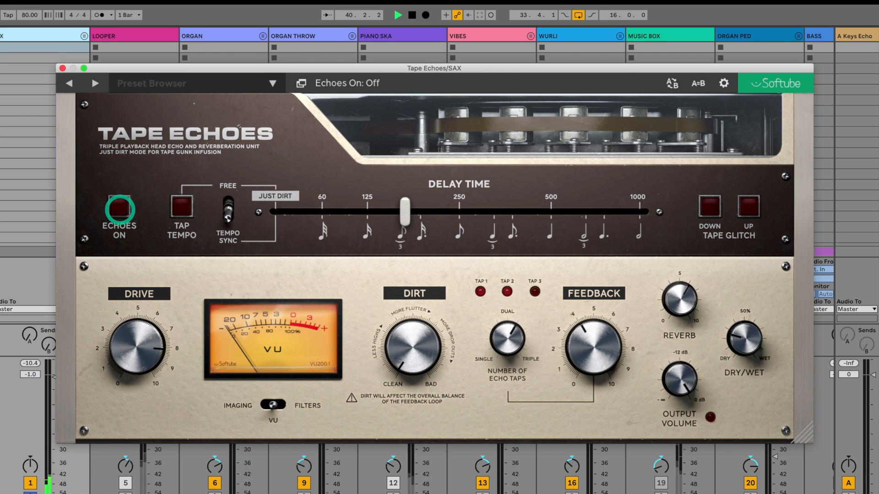
{"action": "left_click", "coordinate": [119, 211]}
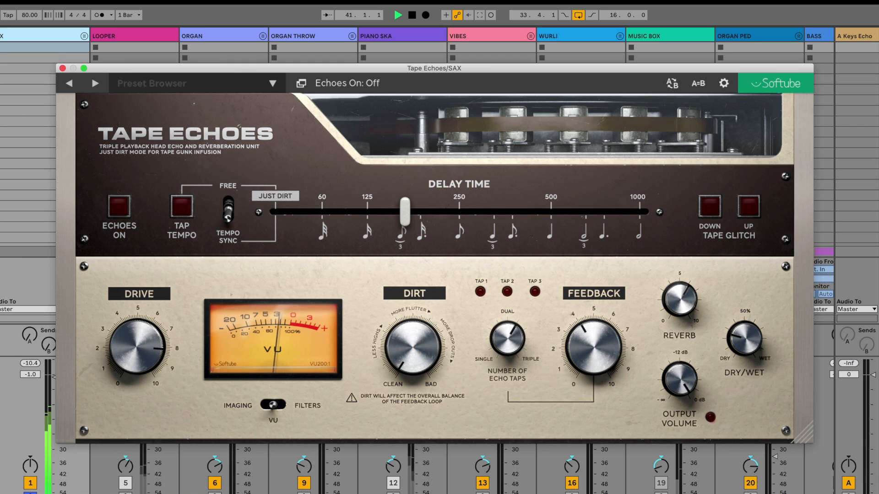
{"action": "left_click", "coordinate": [118, 207]}
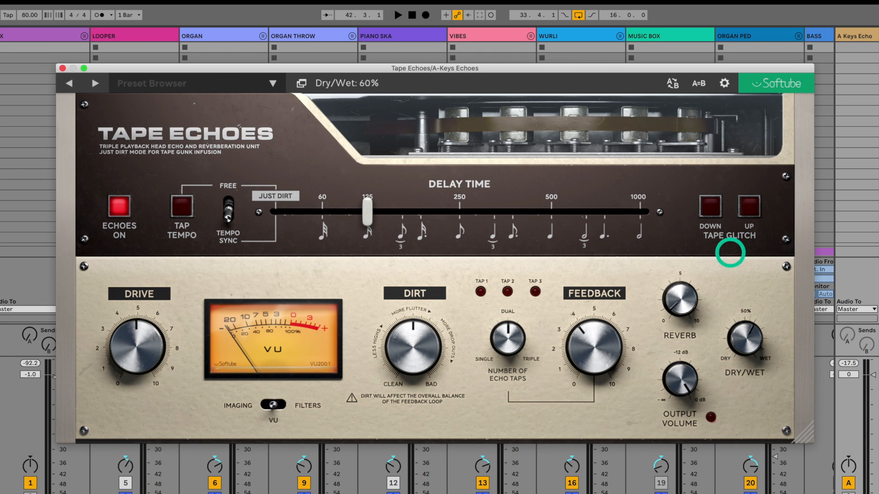
Step: Set the A-Keys Echoes Tape Echoes to 60% wet and turn its drive up
{"action": "left_click_drag", "start_coordinate": [744, 339], "coordinate": [753, 333]}
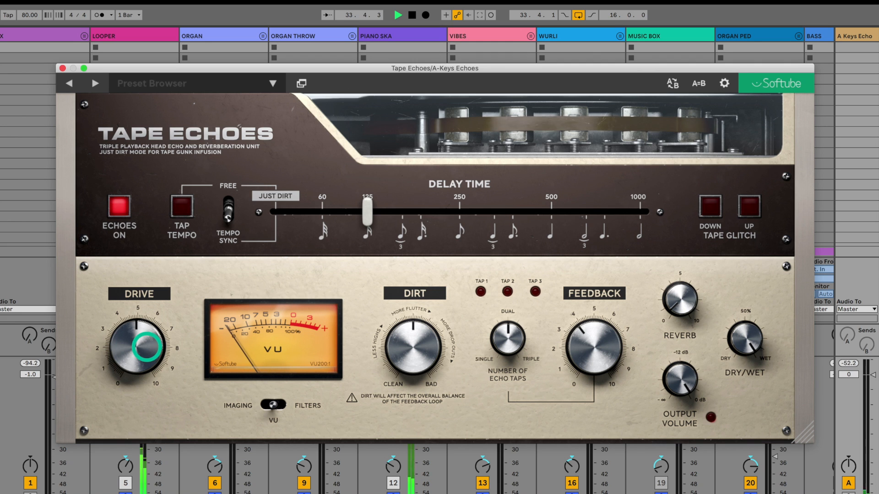
{"action": "left_click_drag", "start_coordinate": [139, 346], "coordinate": [139, 346]}
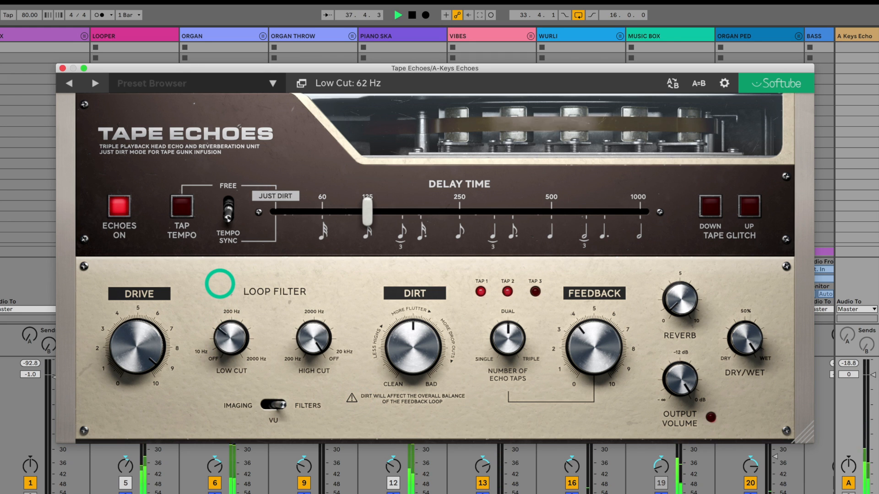
Step: Switch the keys Tape Echoes panel from the loop filter to the stereo/reverb options
{"action": "left_click", "coordinate": [271, 405]}
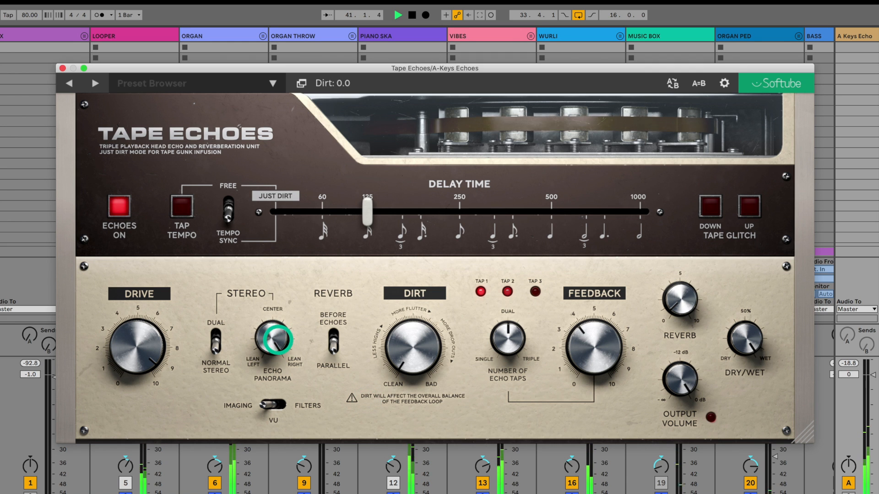
Step: Adjust the keys echo stereo panorama and then centre it
{"action": "left_click_drag", "start_coordinate": [273, 339], "coordinate": [236, 424]}
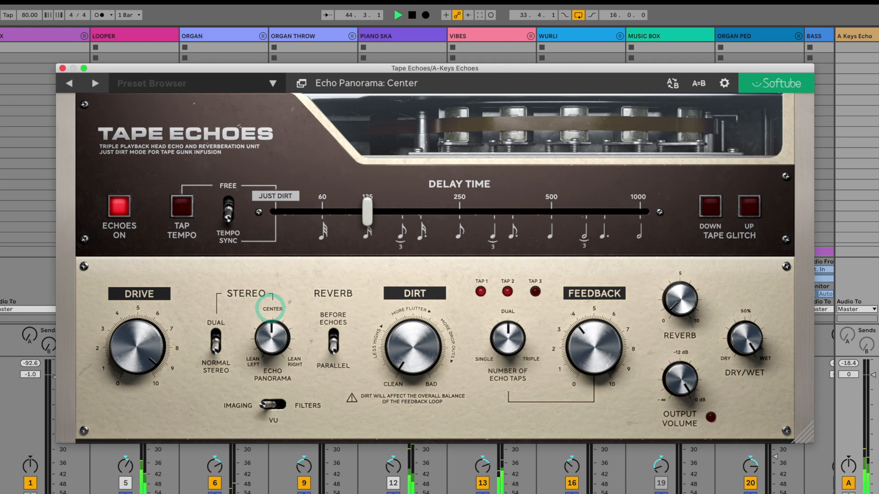
{"action": "left_click", "coordinate": [214, 336]}
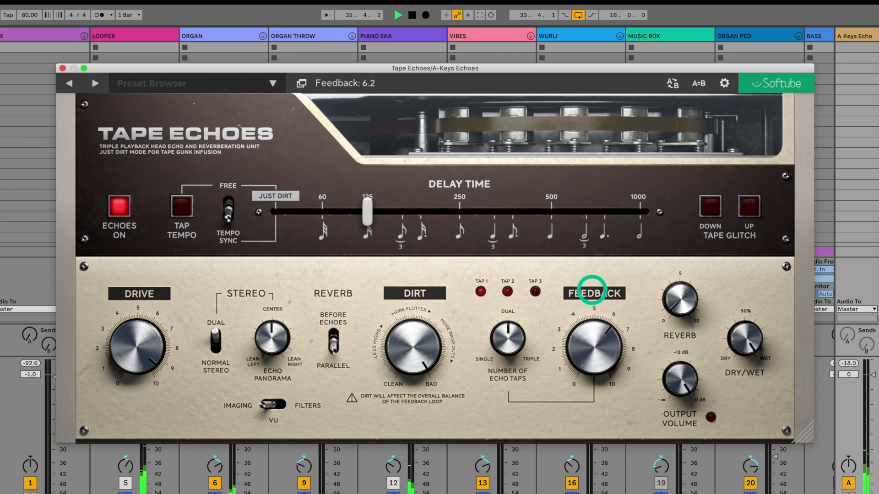
Step: Lower the keys echo feedback to about 5.6 and raise the mix to 86% wet
{"action": "left_click_drag", "start_coordinate": [414, 347], "coordinate": [423, 367]}
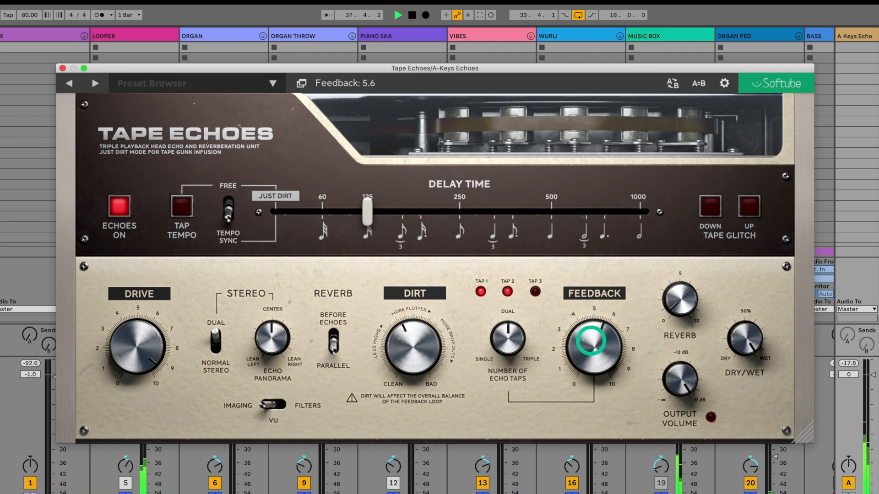
{"action": "left_click_drag", "start_coordinate": [605, 336], "coordinate": [574, 367]}
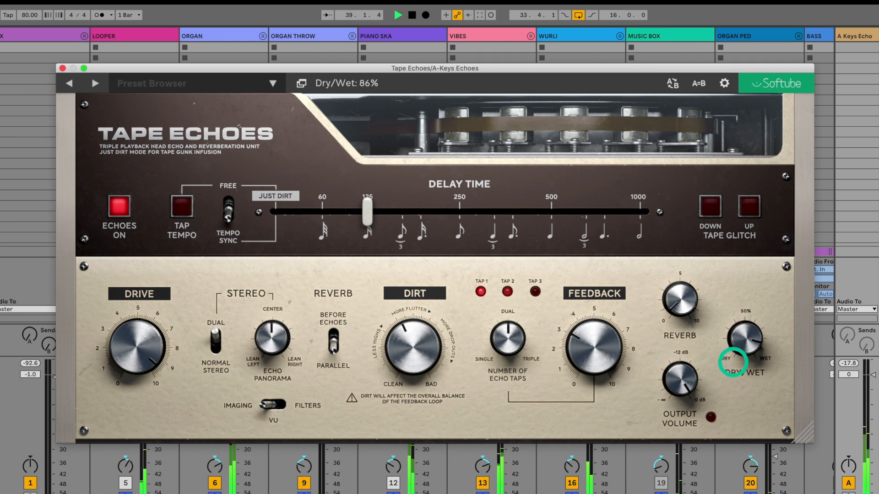
{"action": "left_click_drag", "start_coordinate": [743, 338], "coordinate": [722, 401]}
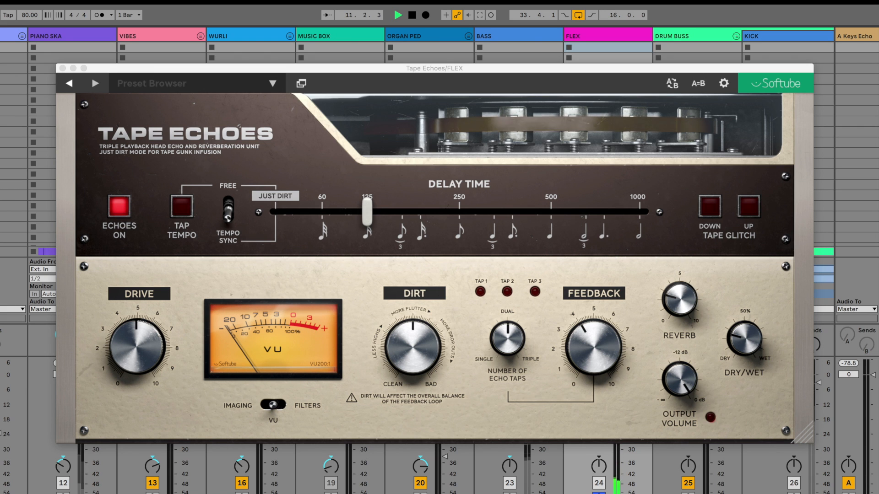
Step: Set the FLEX track's Tape Echoes to 31% wet, glance at the imaging view and return to VU
{"action": "left_click_drag", "start_coordinate": [137, 348], "coordinate": [145, 330]}
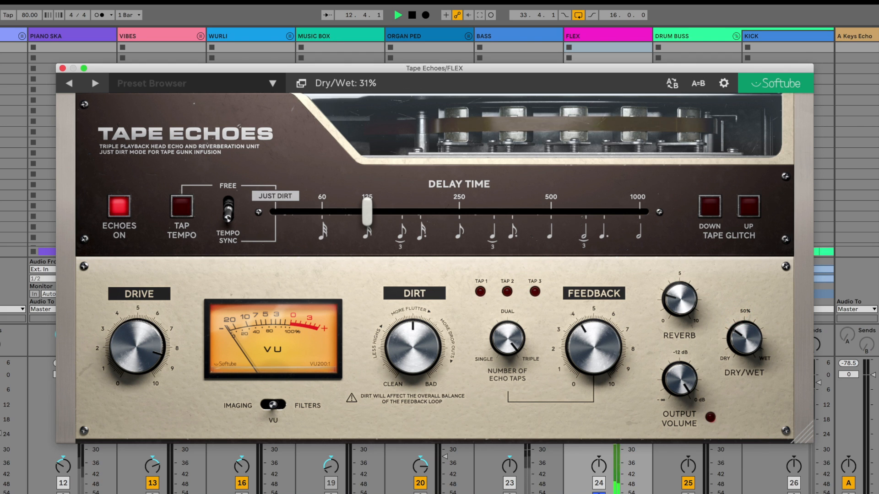
{"action": "left_click", "coordinate": [236, 406]}
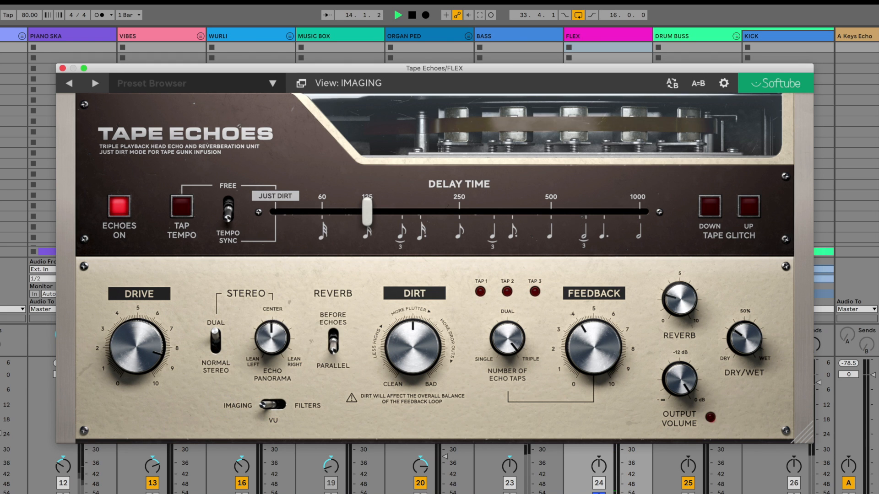
{"action": "left_click", "coordinate": [333, 339]}
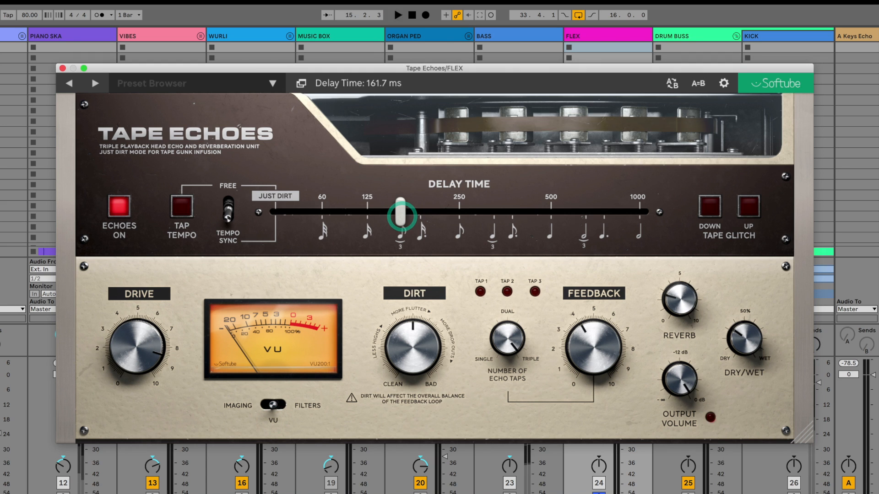
Step: Sweep the FLEX delay through 61, 250 and 500 ms, settling on the triplet eighth at 166.7 ms
{"action": "left_click_drag", "start_coordinate": [401, 216], "coordinate": [321, 216]}
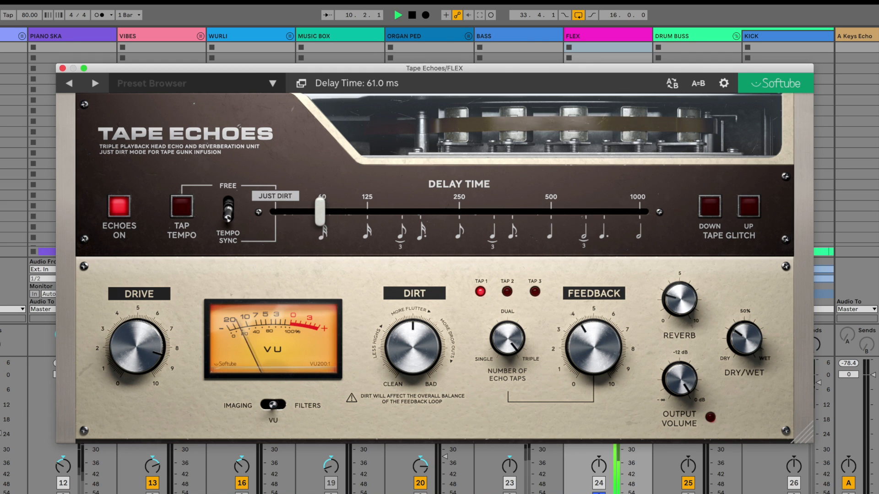
{"action": "left_click_drag", "start_coordinate": [317, 218], "coordinate": [458, 219]}
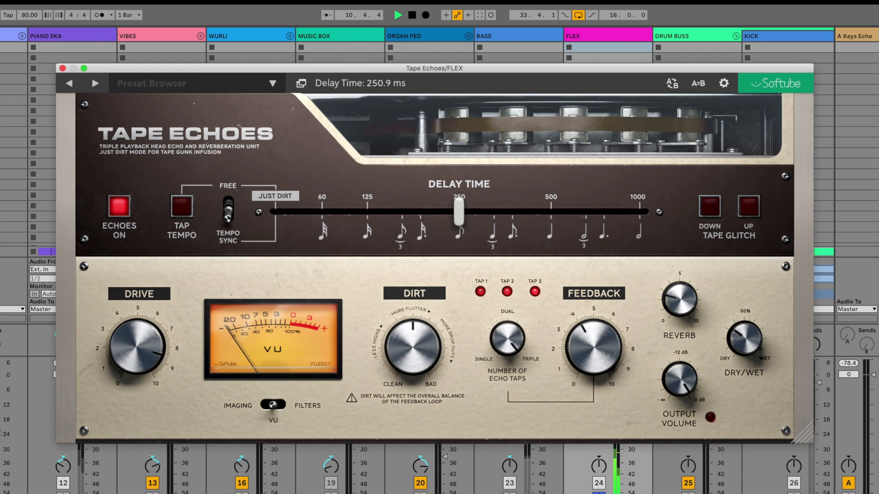
{"action": "left_click_drag", "start_coordinate": [459, 219], "coordinate": [552, 214]}
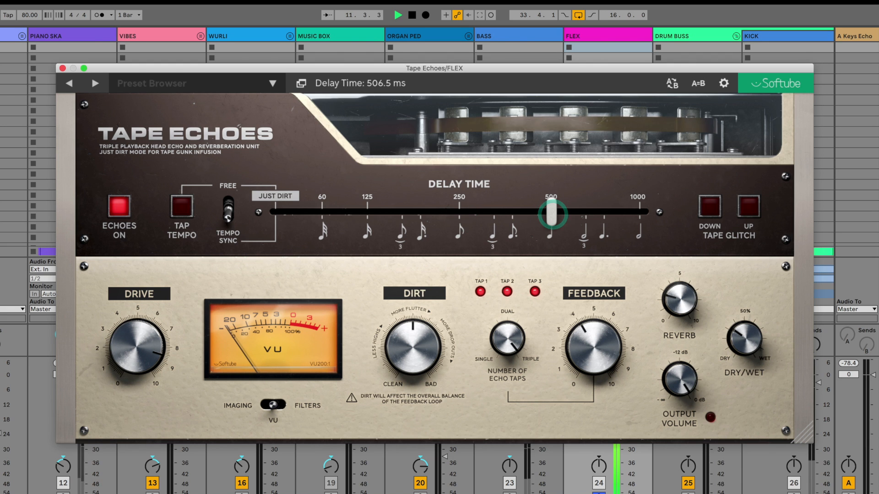
{"action": "left_click_drag", "start_coordinate": [552, 213], "coordinate": [458, 213]}
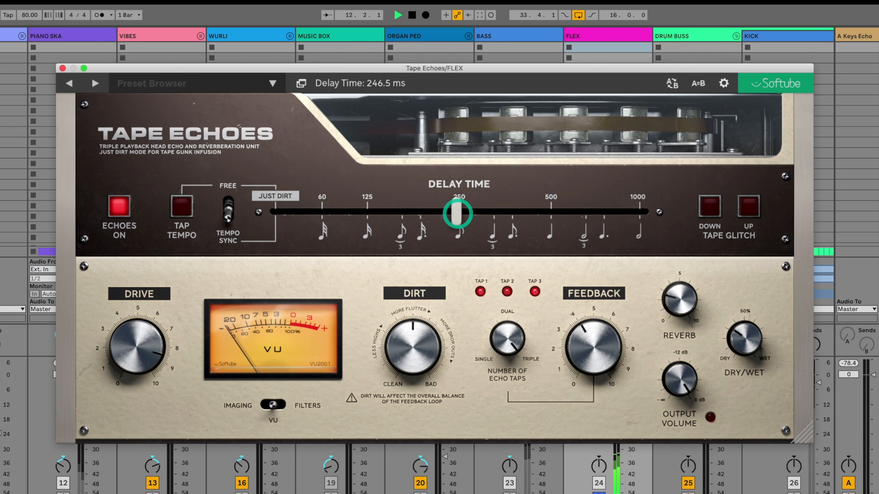
{"action": "left_click_drag", "start_coordinate": [457, 214], "coordinate": [403, 213]}
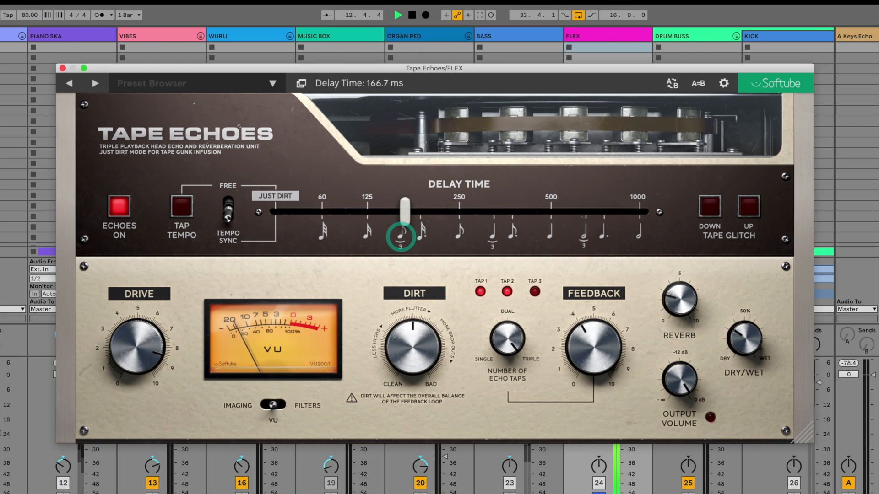
{"action": "left_click", "coordinate": [709, 210]}
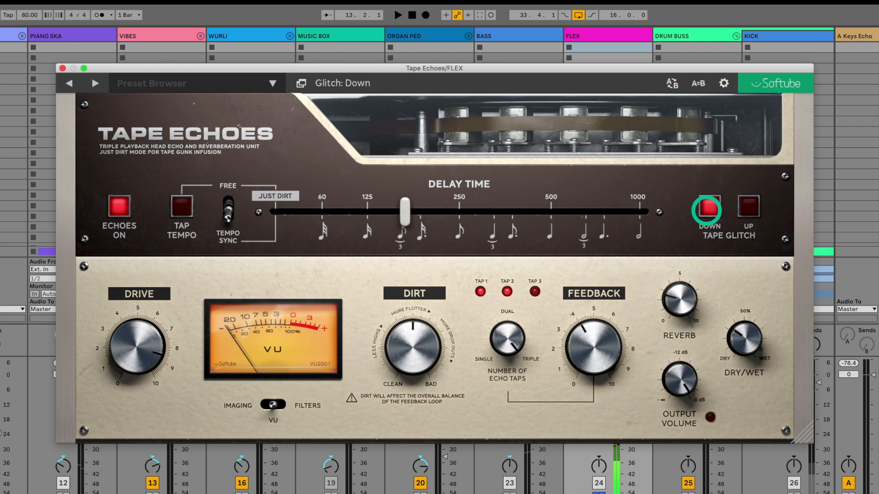
{"action": "left_click", "coordinate": [747, 210]}
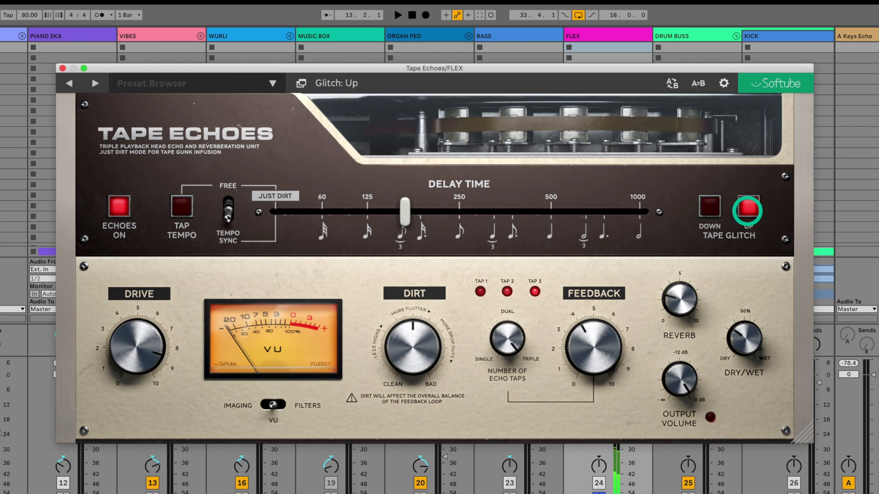
{"action": "left_click", "coordinate": [747, 210]}
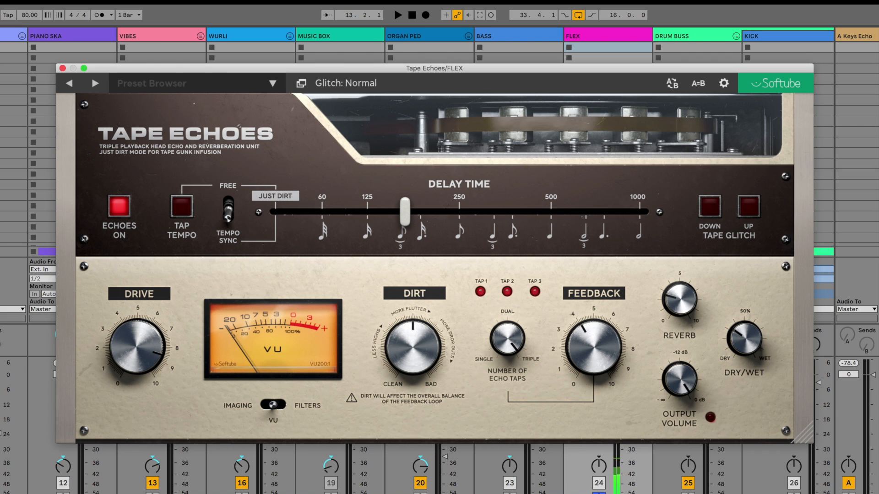
{"action": "left_click_drag", "start_coordinate": [406, 217], "coordinate": [550, 215]}
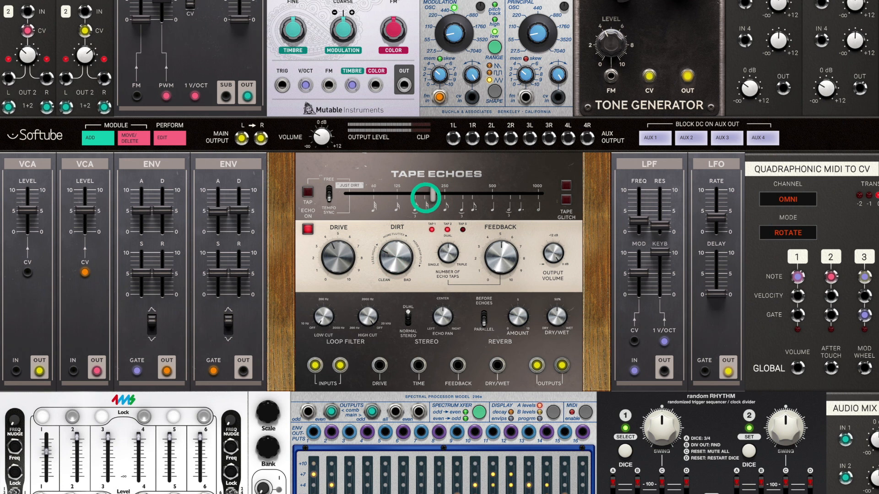
Step: Set the Modular rack's Tape Echoes delay time near the 250 ms mark
{"action": "left_click_drag", "start_coordinate": [496, 258], "coordinate": [496, 244]}
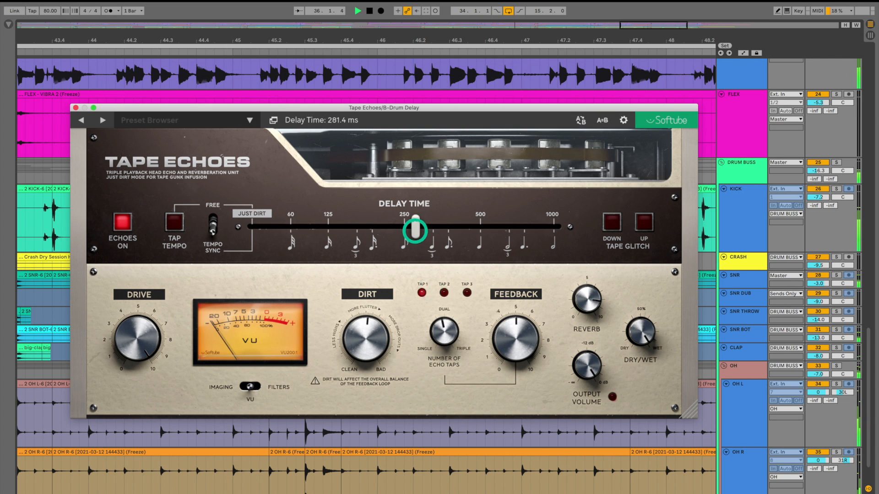
Step: Set the loop-filter low cut to 135 Hz, view stereo imaging, and return to the VU meter
{"action": "left_click_drag", "start_coordinate": [414, 231], "coordinate": [393, 230]}
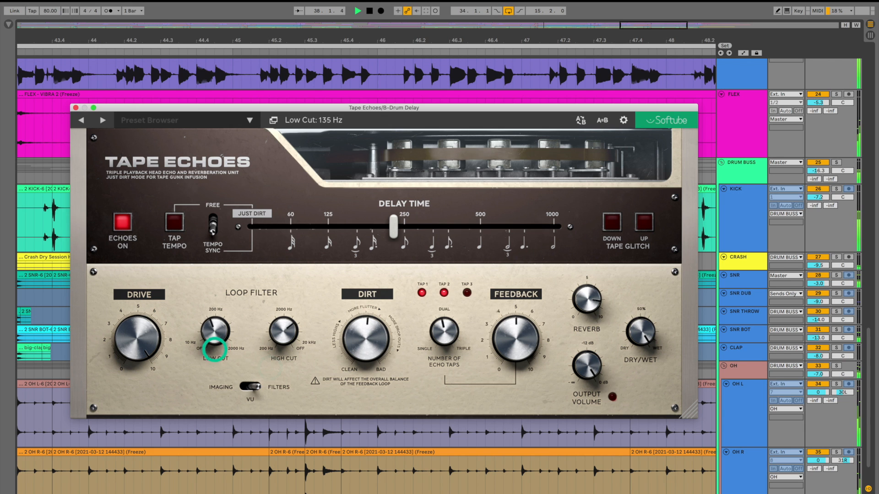
{"action": "left_click", "coordinate": [246, 387]}
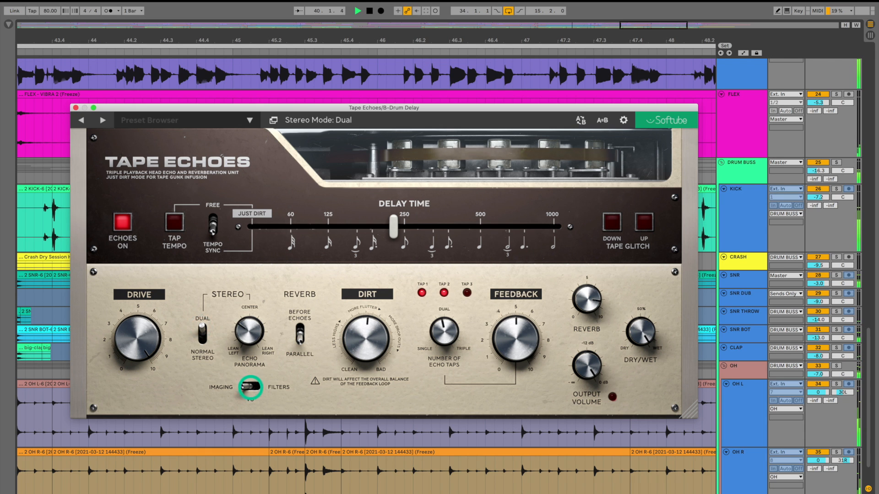
{"action": "left_click", "coordinate": [249, 387]}
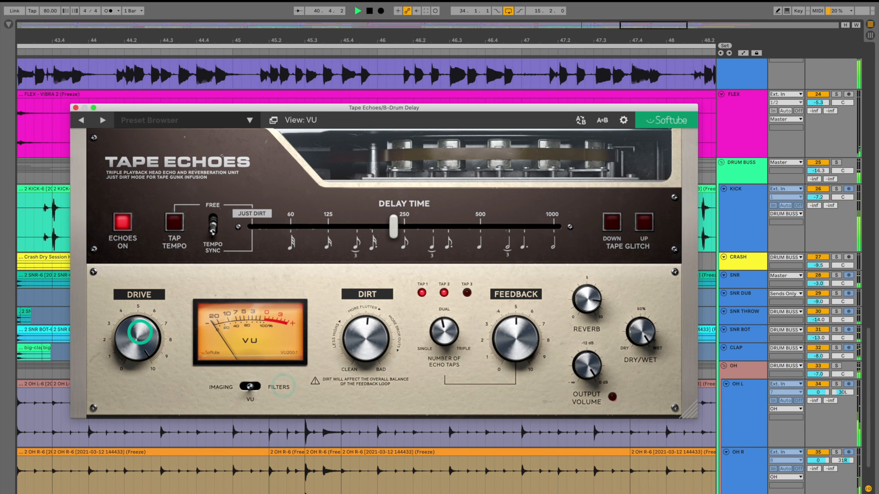